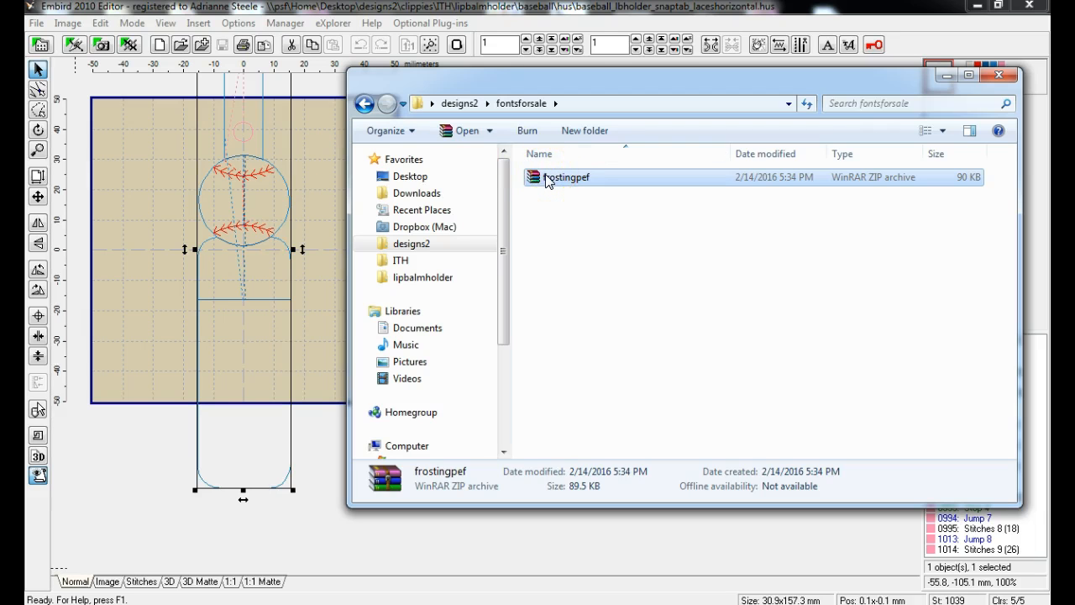
Step: Open frostingpef.zip in WinRAR and dismiss the expired-trial notice
double_click(568, 177)
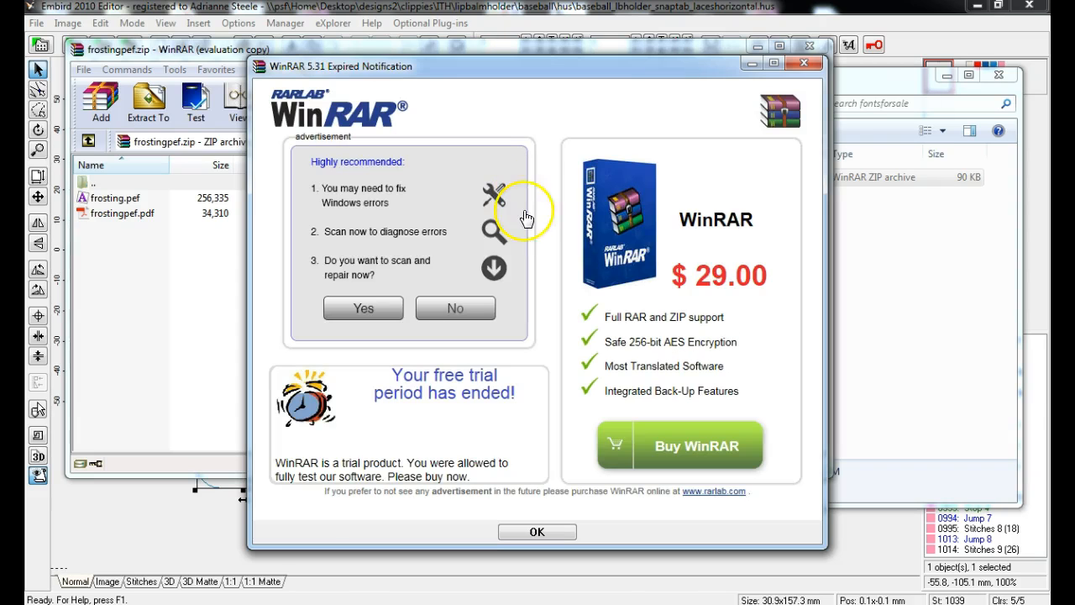
click(537, 531)
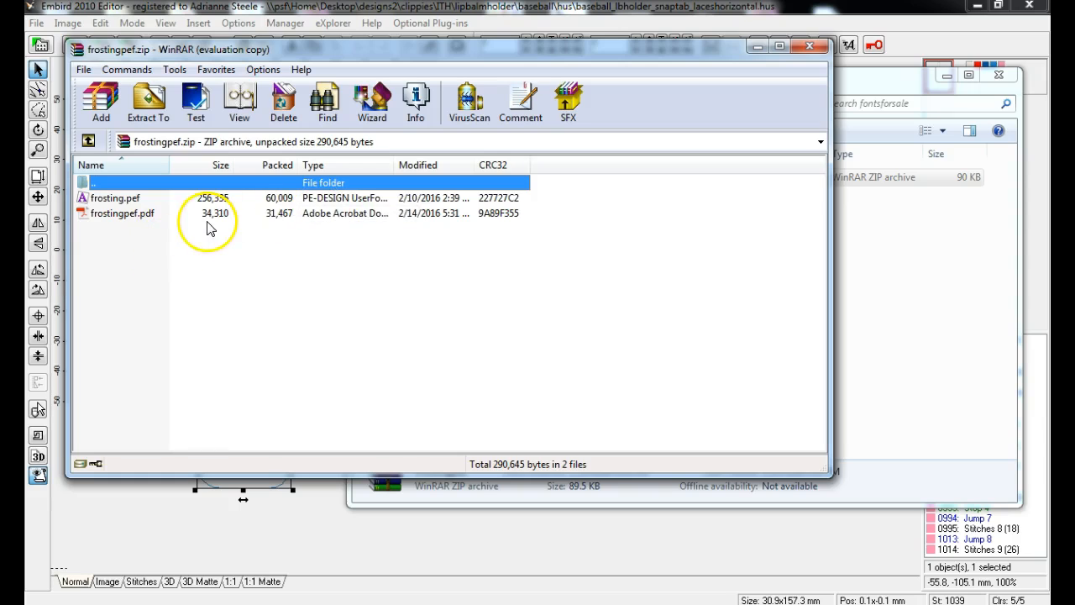
mouse_move(155, 225)
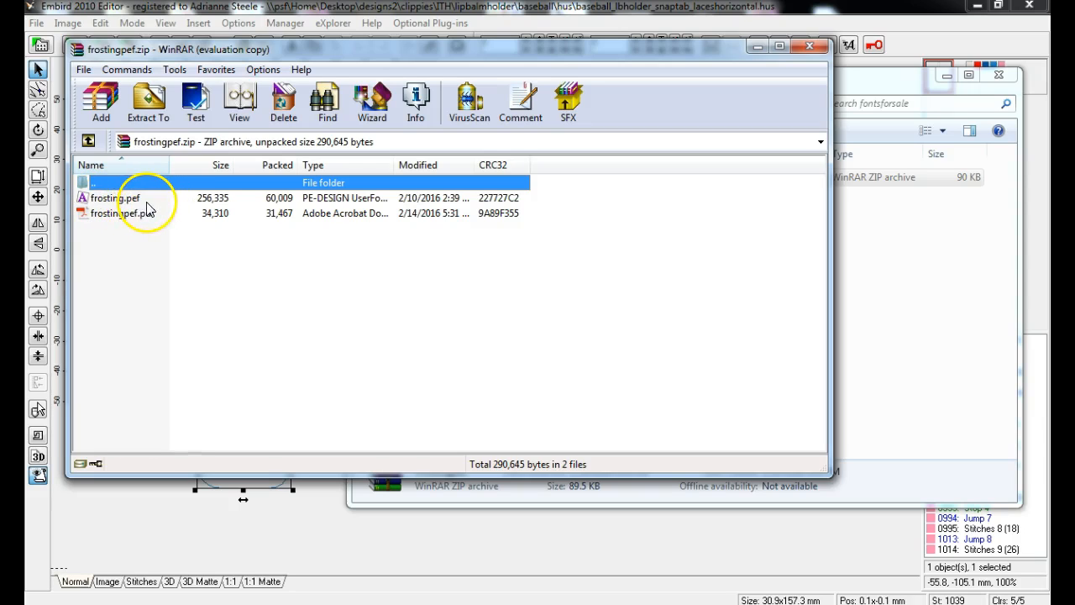
mouse_move(143, 206)
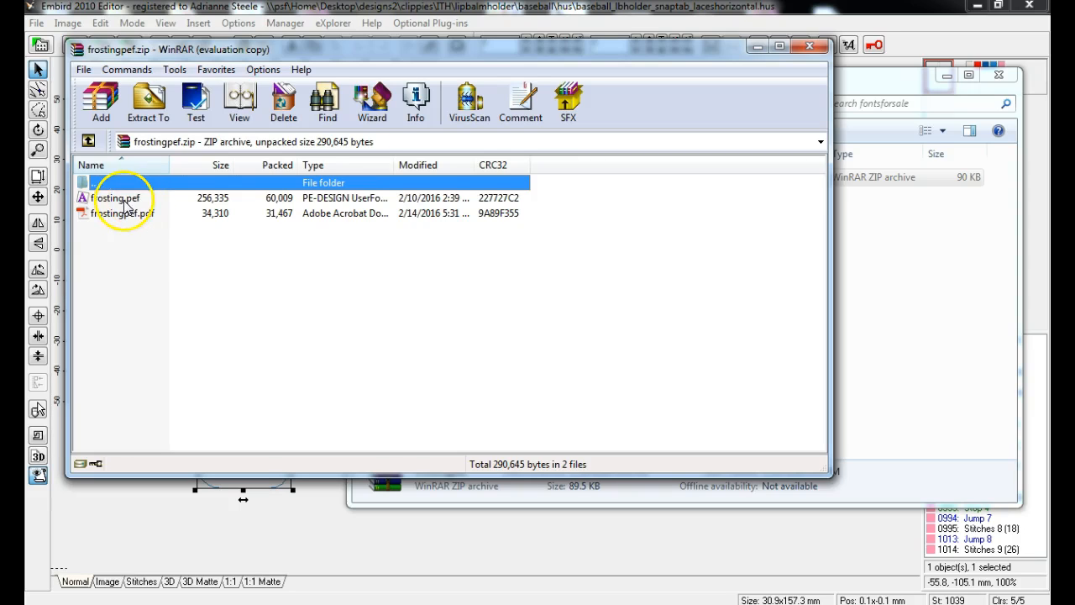
Step: Select frosting.pef and bring up the Extract To options
click(118, 197)
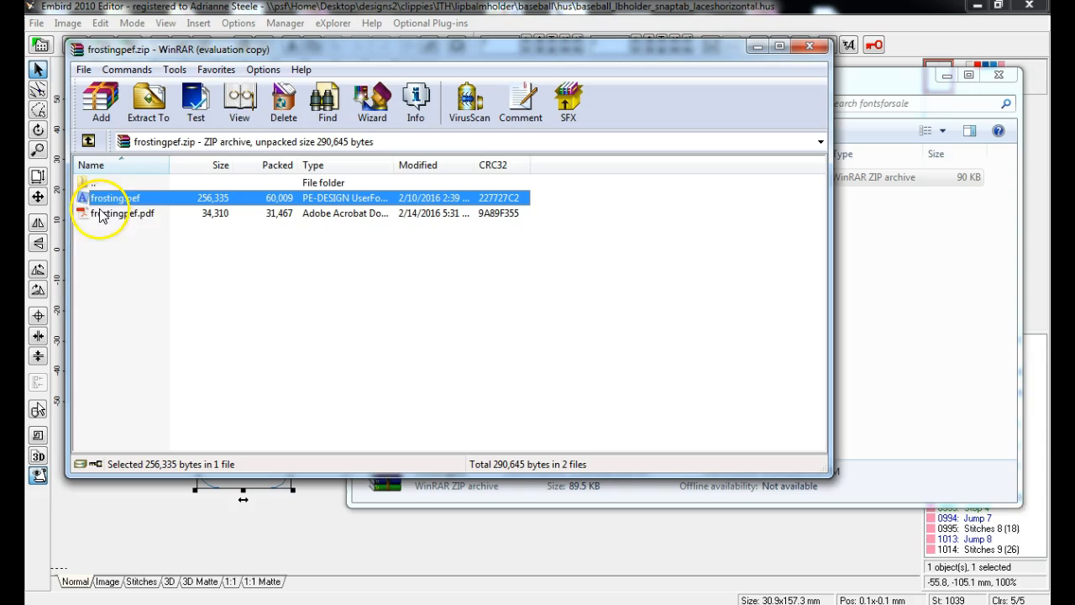
mouse_move(143, 187)
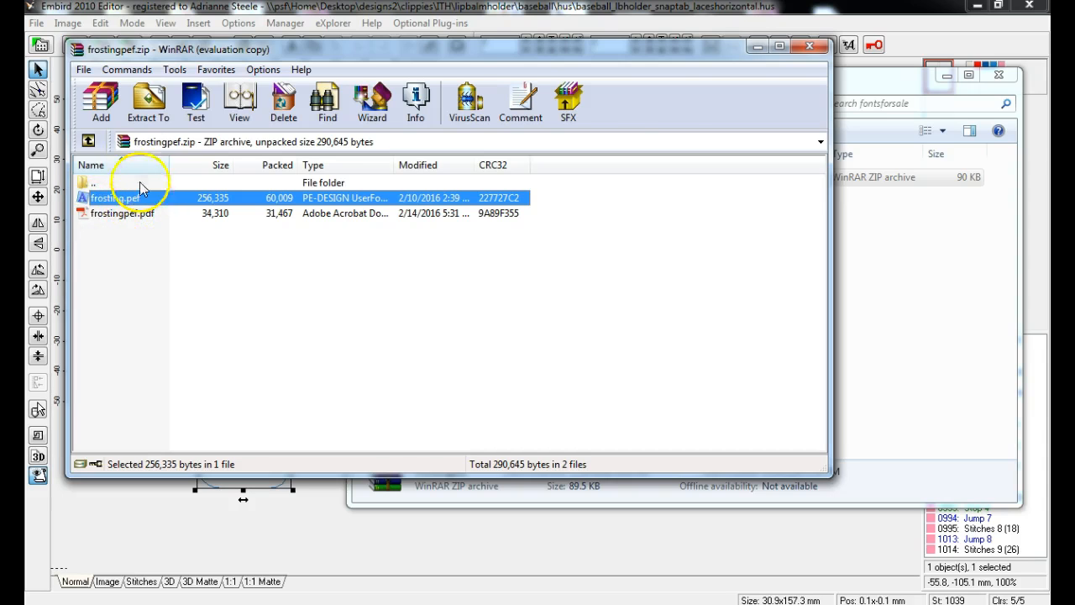
click(148, 100)
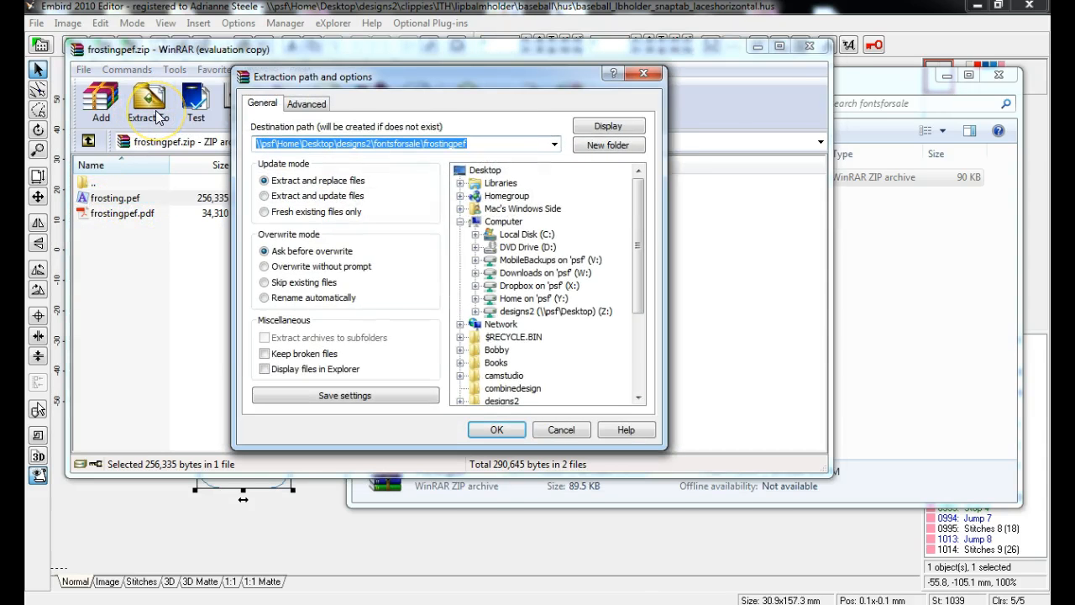
mouse_move(510, 234)
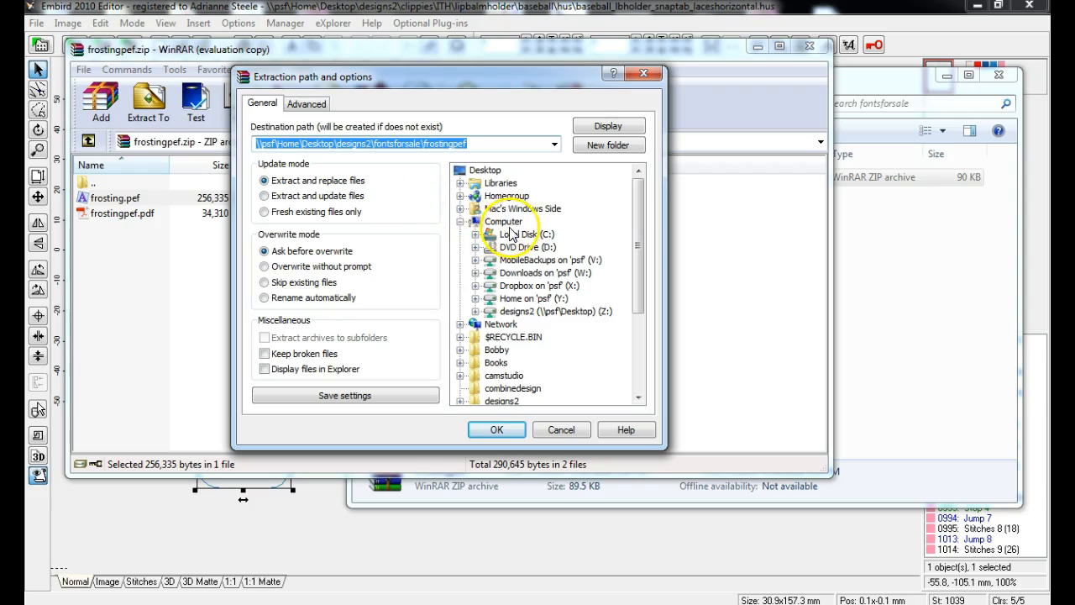
mouse_move(479, 242)
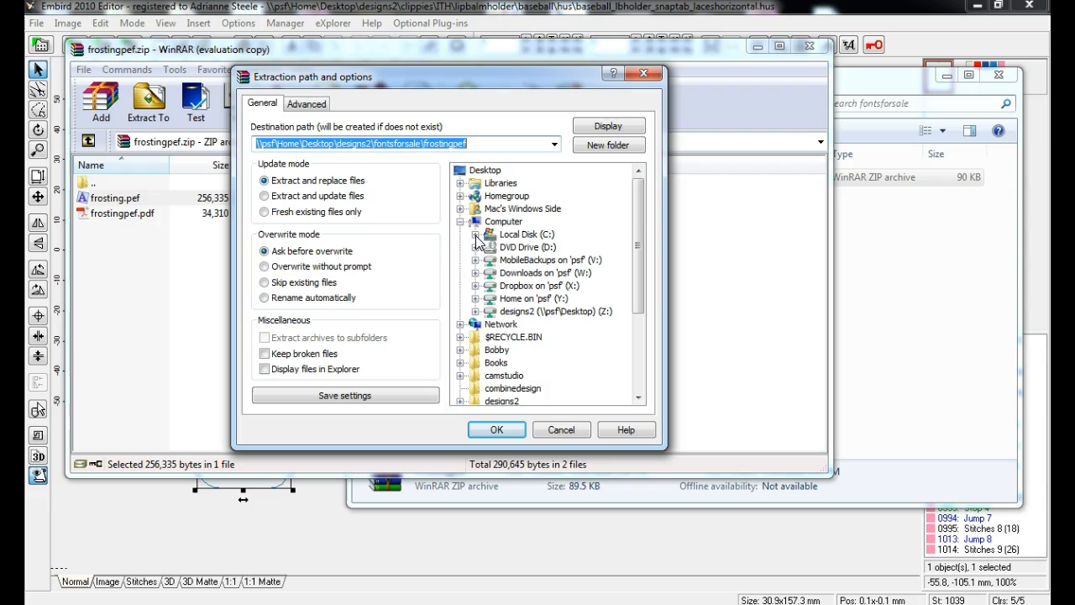
Step: Set the destination to C:\Program Files (x86)\Brother\PE-DESIGN NEXT\MyFont
click(460, 233)
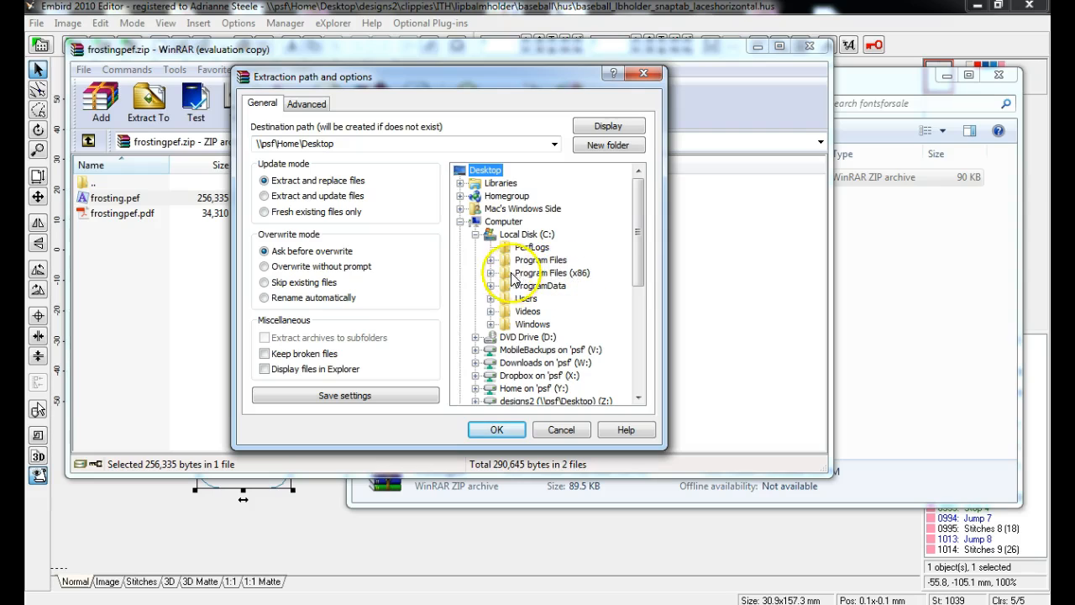
click(494, 272)
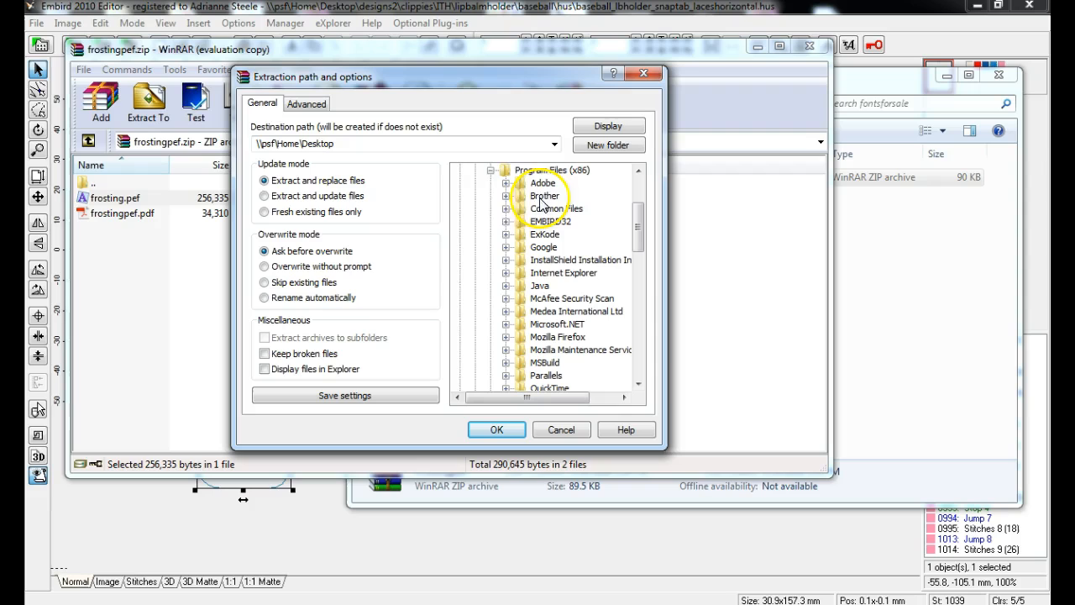
click(507, 196)
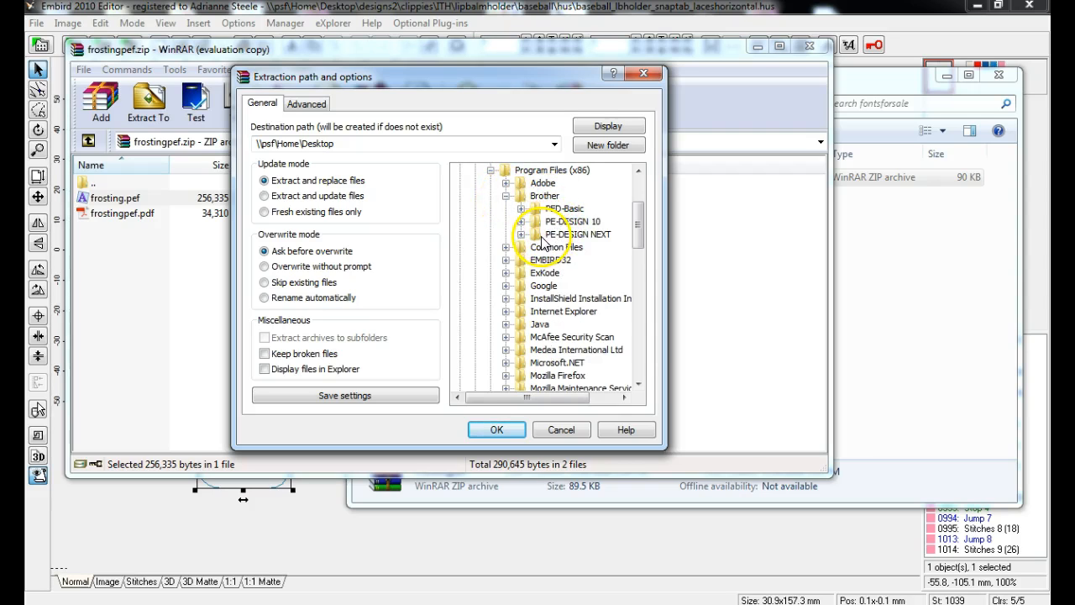
mouse_move(523, 240)
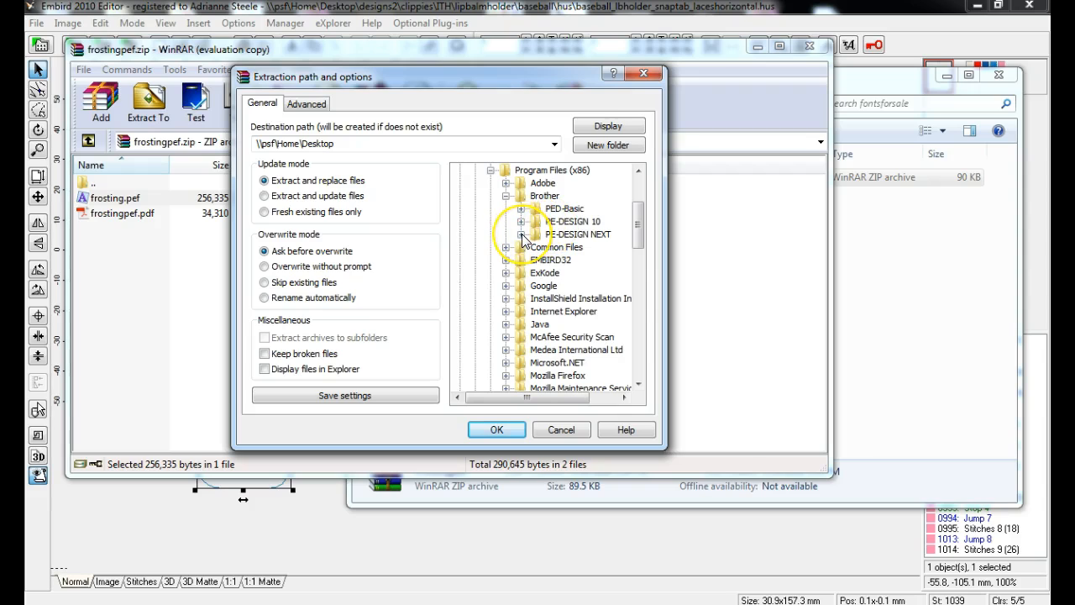
click(521, 234)
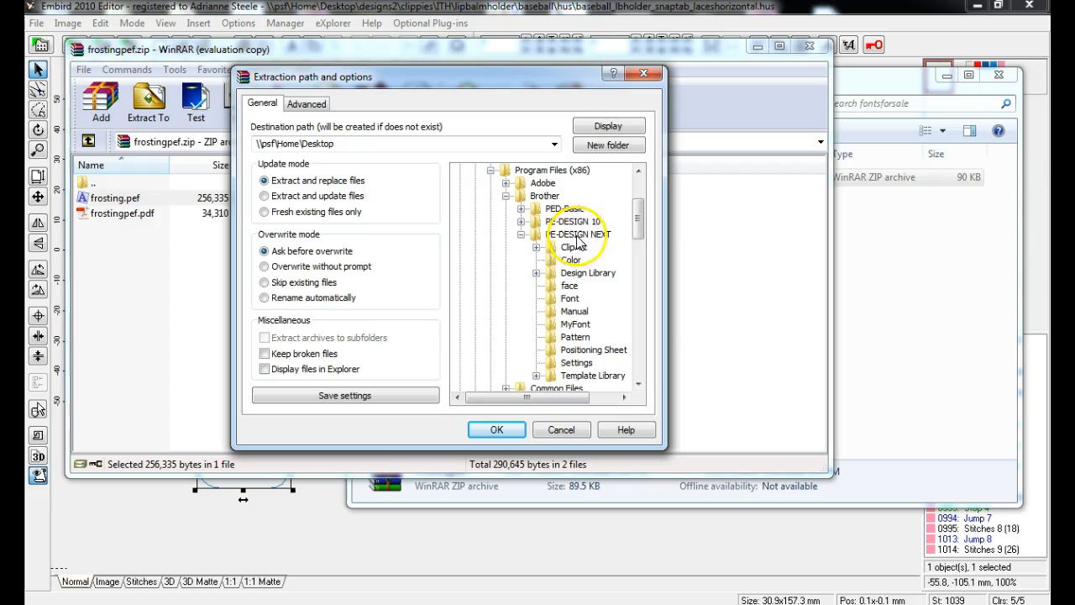
scroll(down, 3)
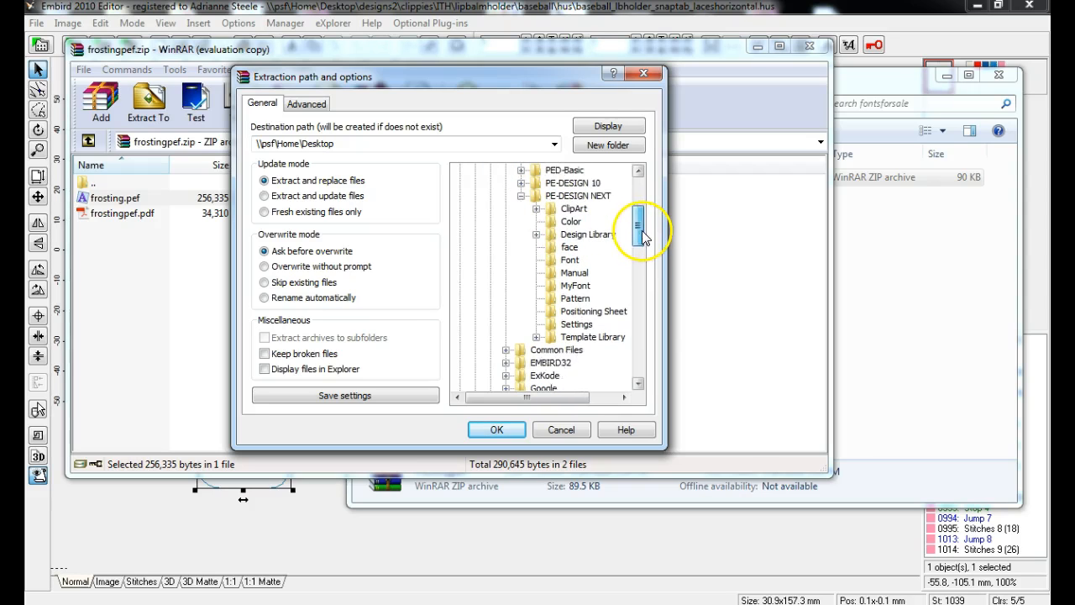
scroll(down, 3)
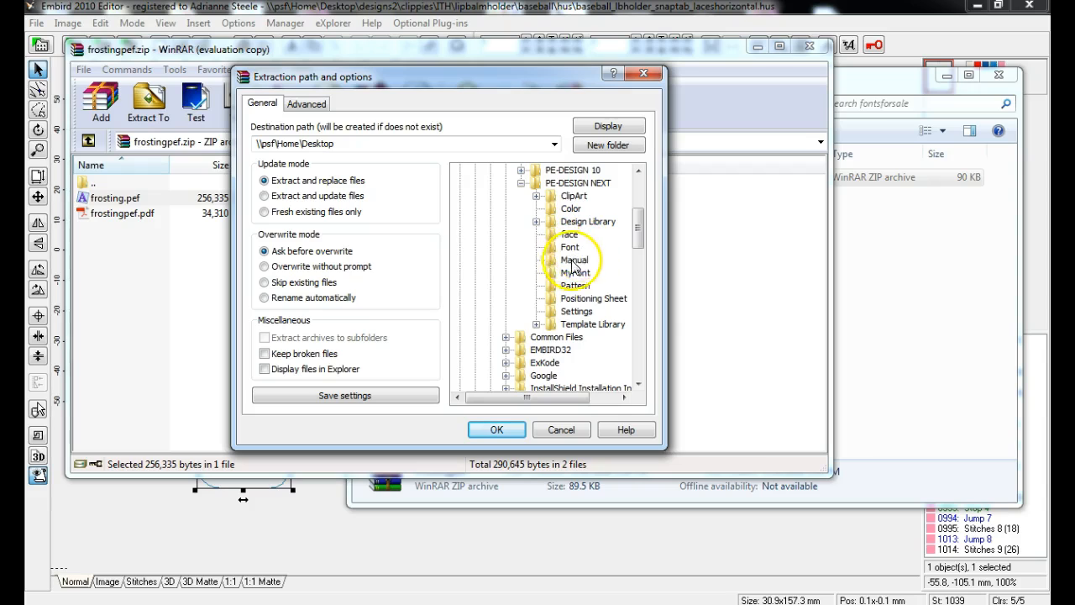
click(575, 272)
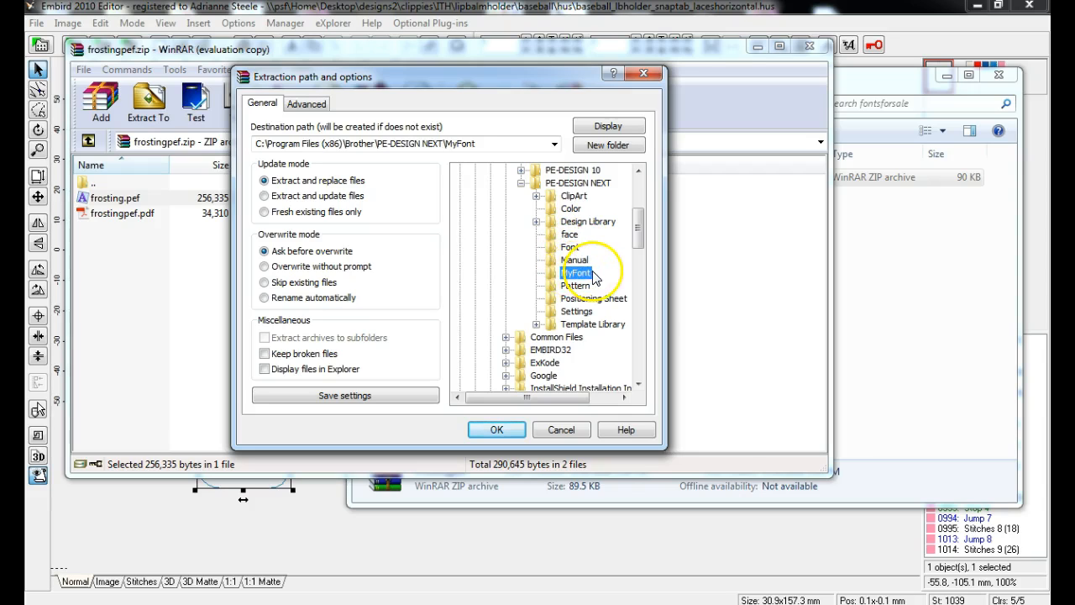
mouse_move(702, 166)
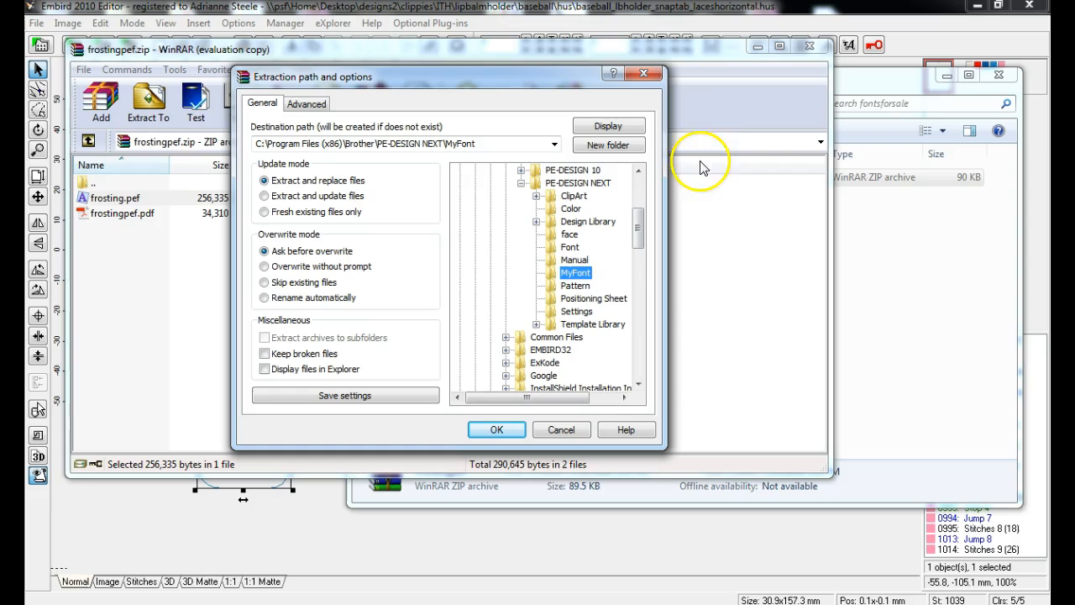
mouse_move(563, 283)
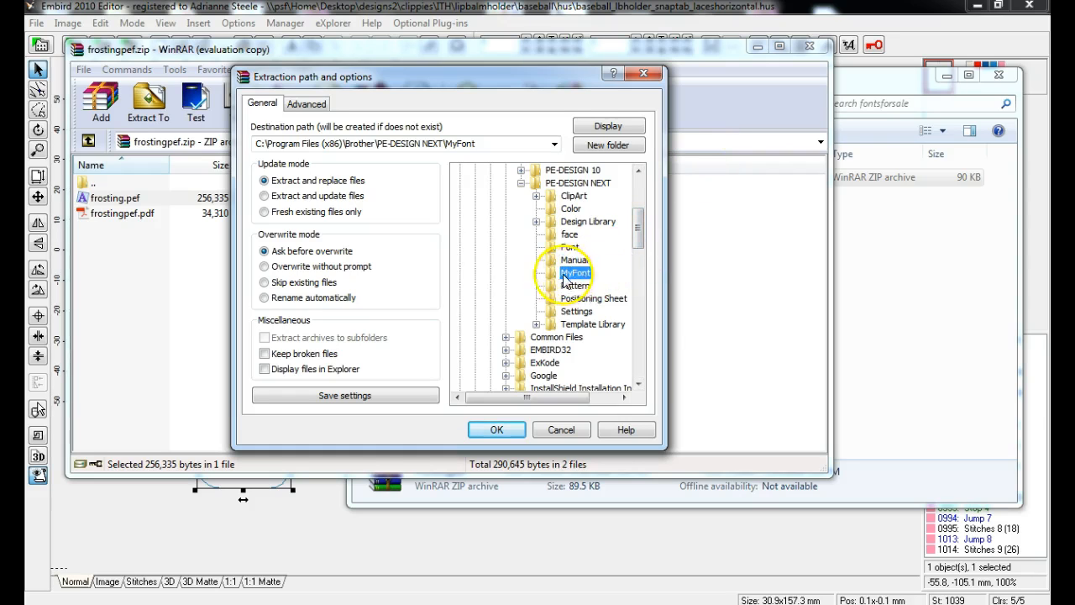
Step: Extract frosting.pef into MyFont, answering the replace-existing-file prompt
click(497, 429)
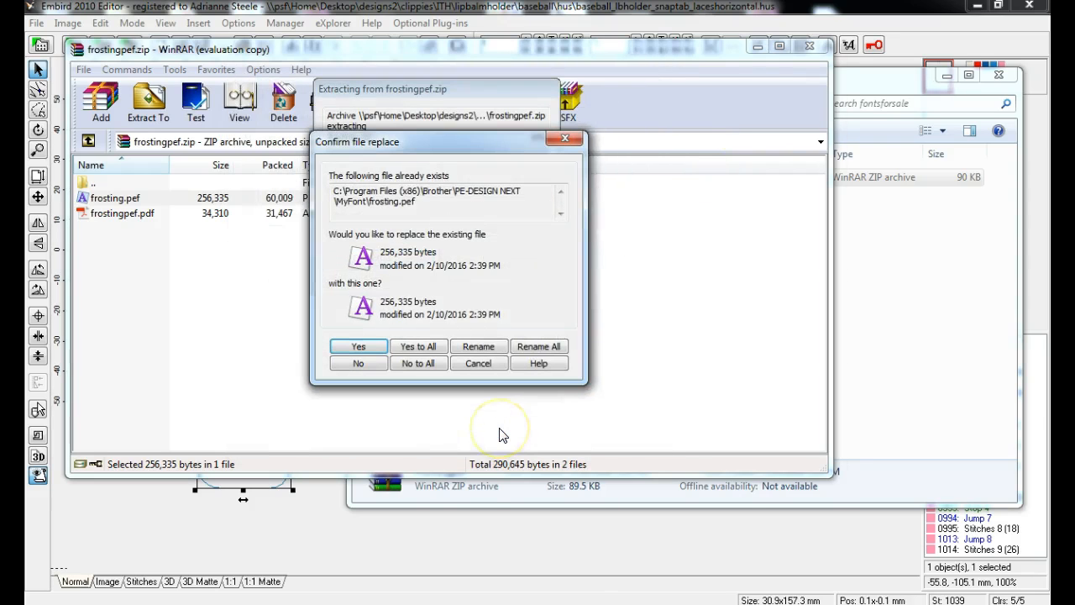
mouse_move(537, 294)
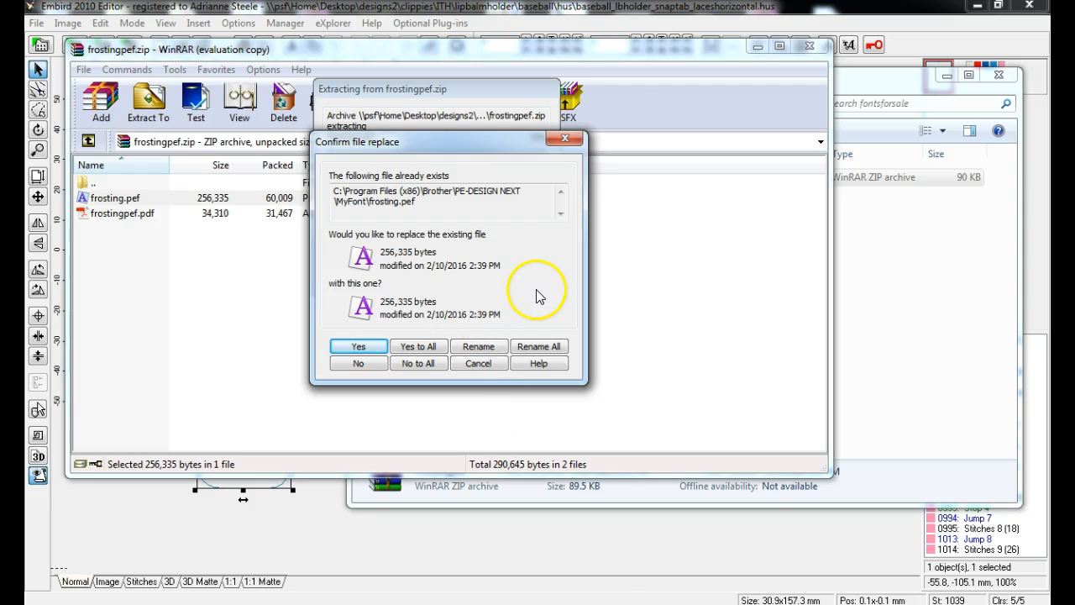
mouse_move(496, 208)
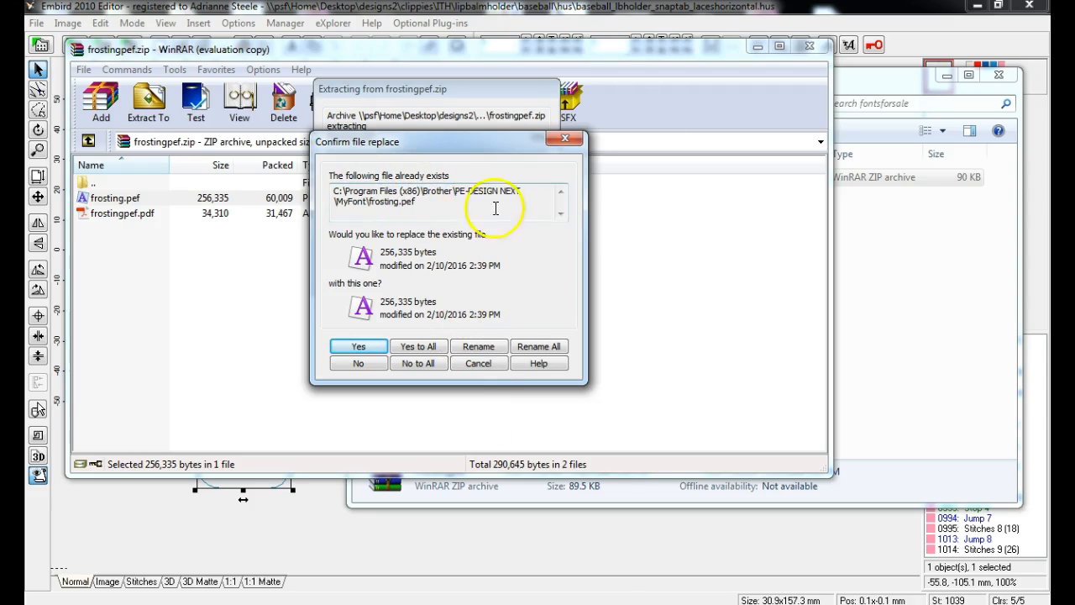
mouse_move(533, 173)
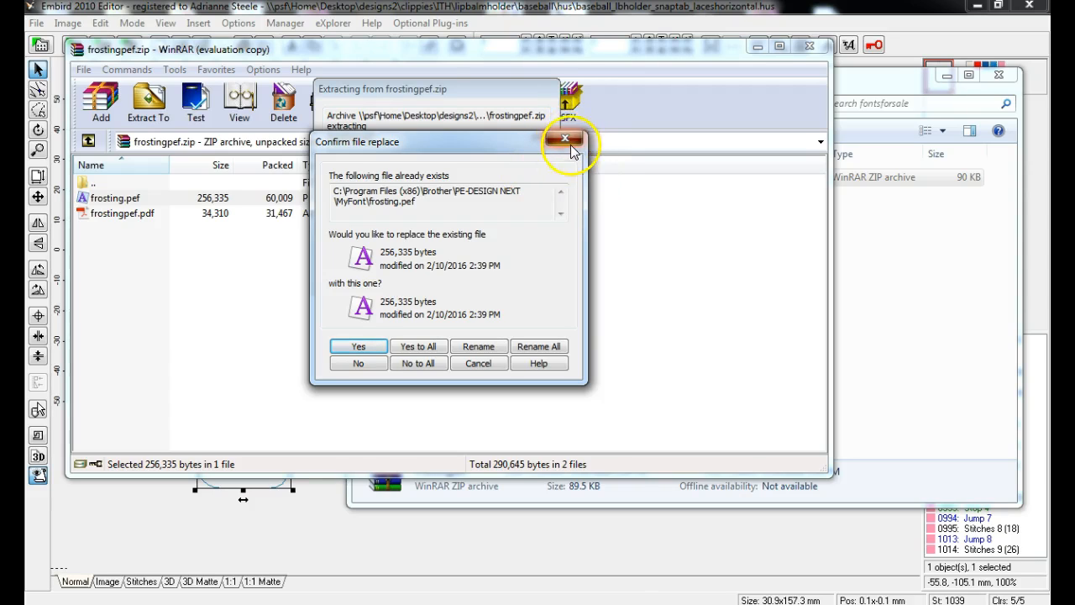
mouse_move(443, 370)
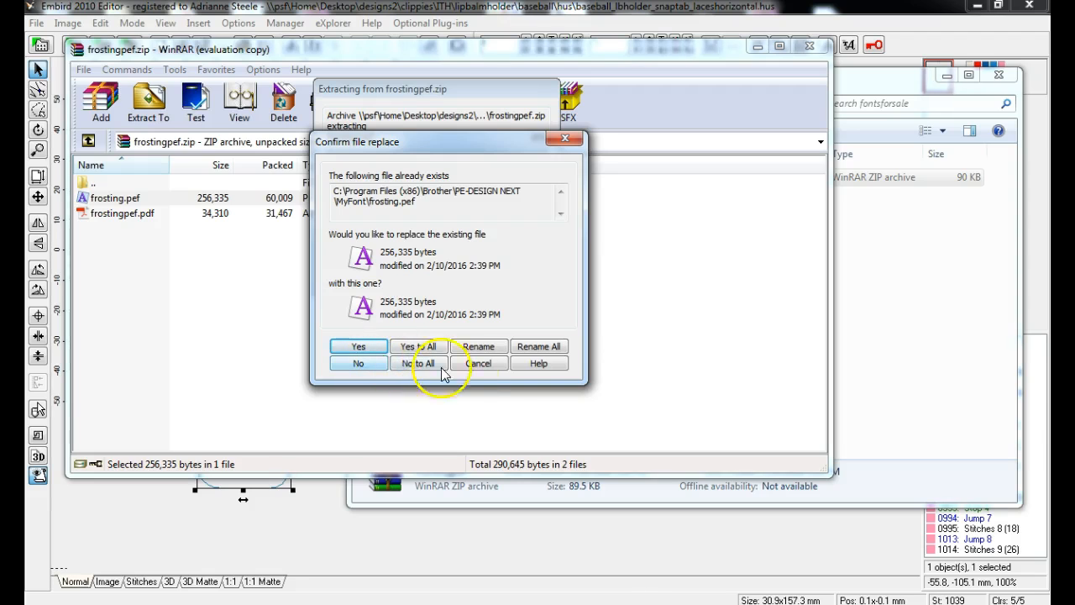
click(418, 362)
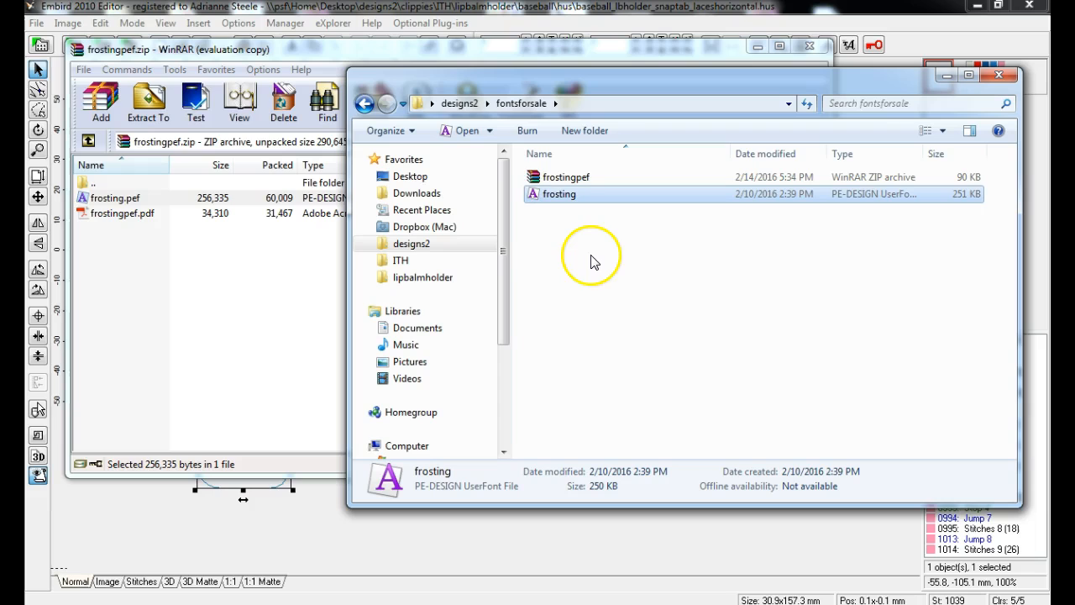
mouse_move(495, 126)
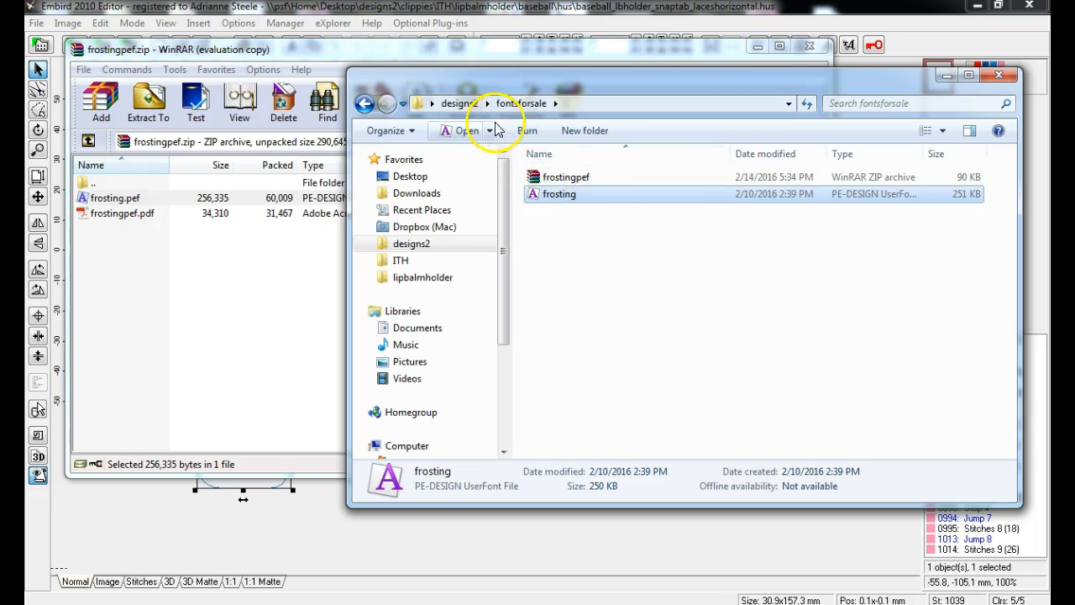
mouse_move(603, 234)
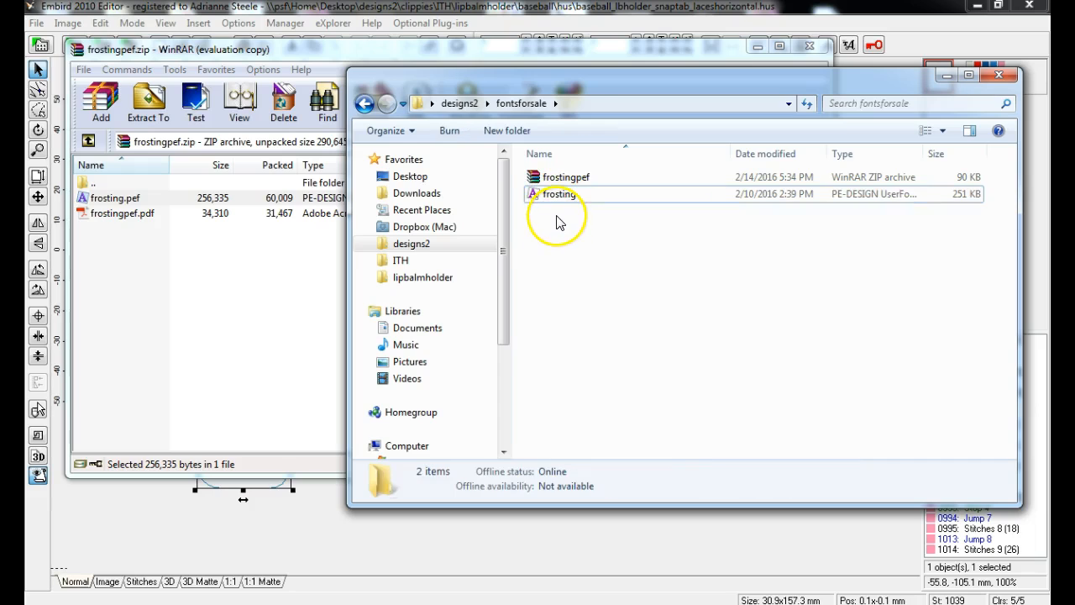
click(558, 194)
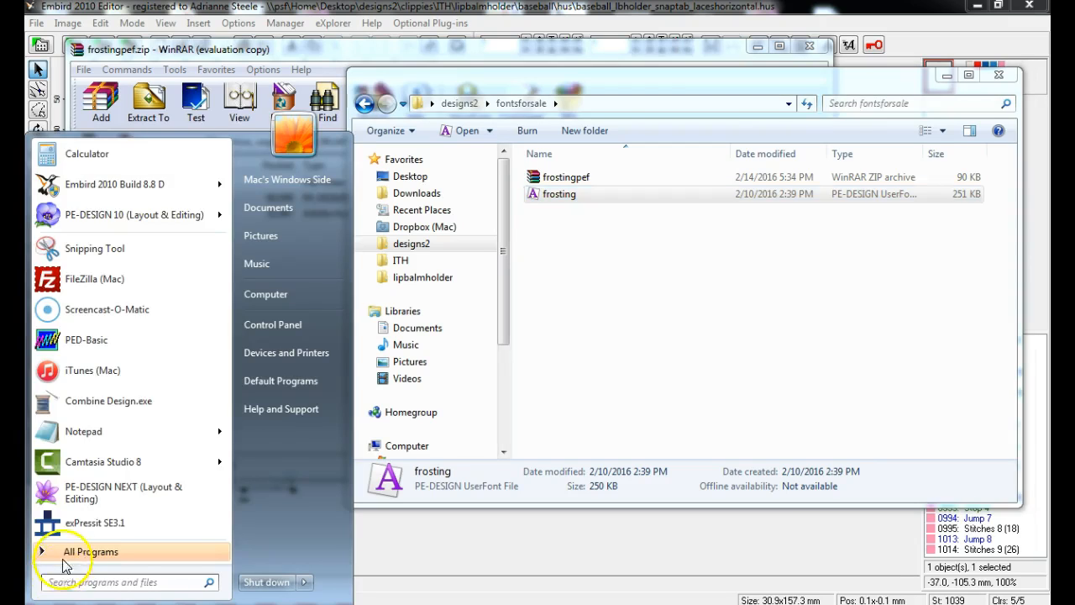
mouse_move(66, 582)
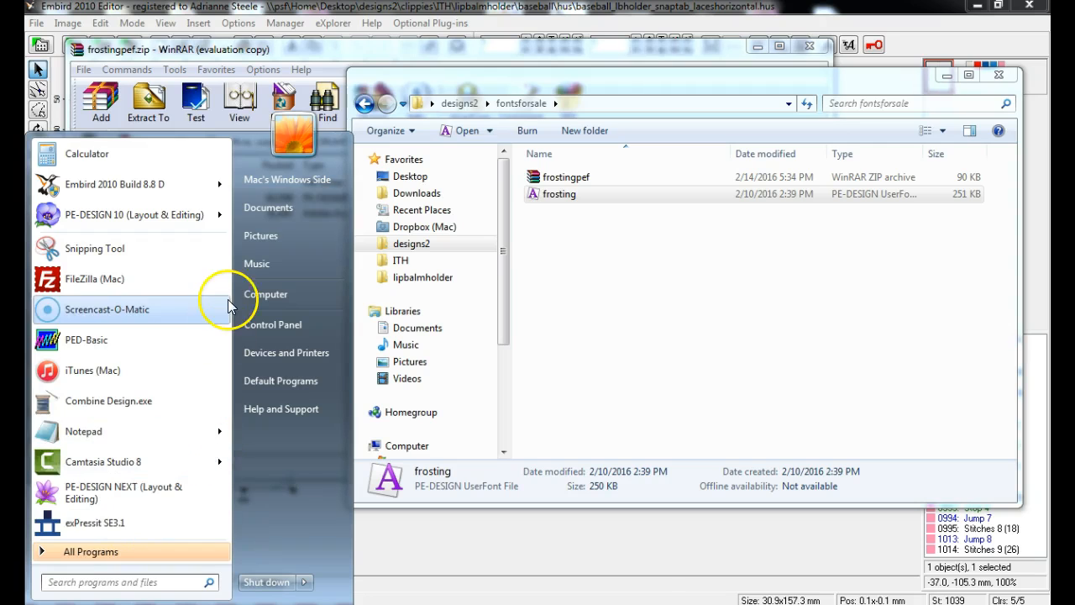
mouse_move(266, 294)
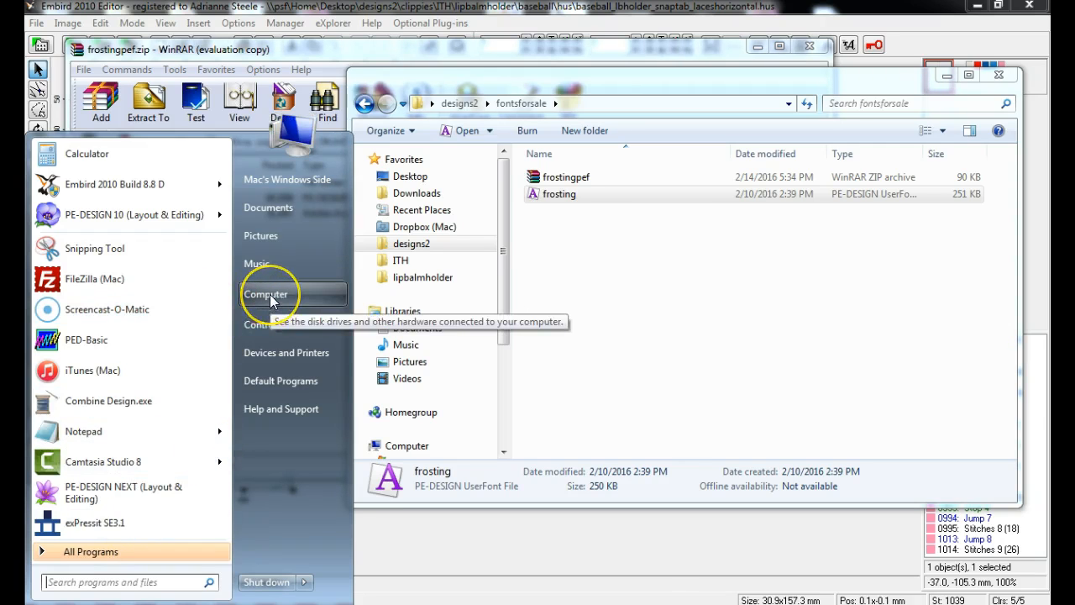
Step: Open Computer from the Start menu to browse Local Disk (C:)
click(266, 294)
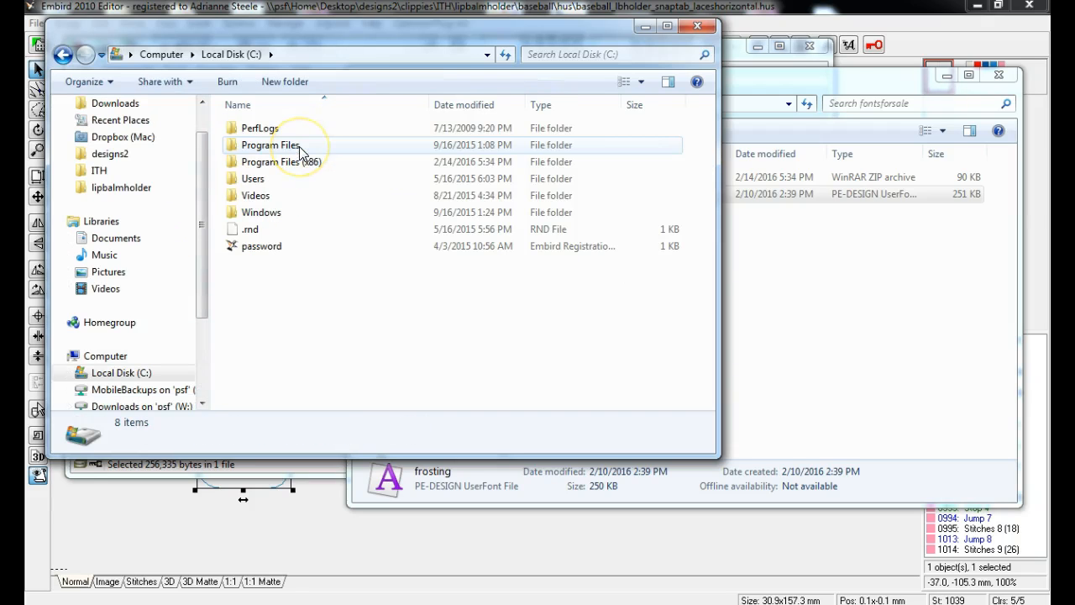
mouse_move(298, 162)
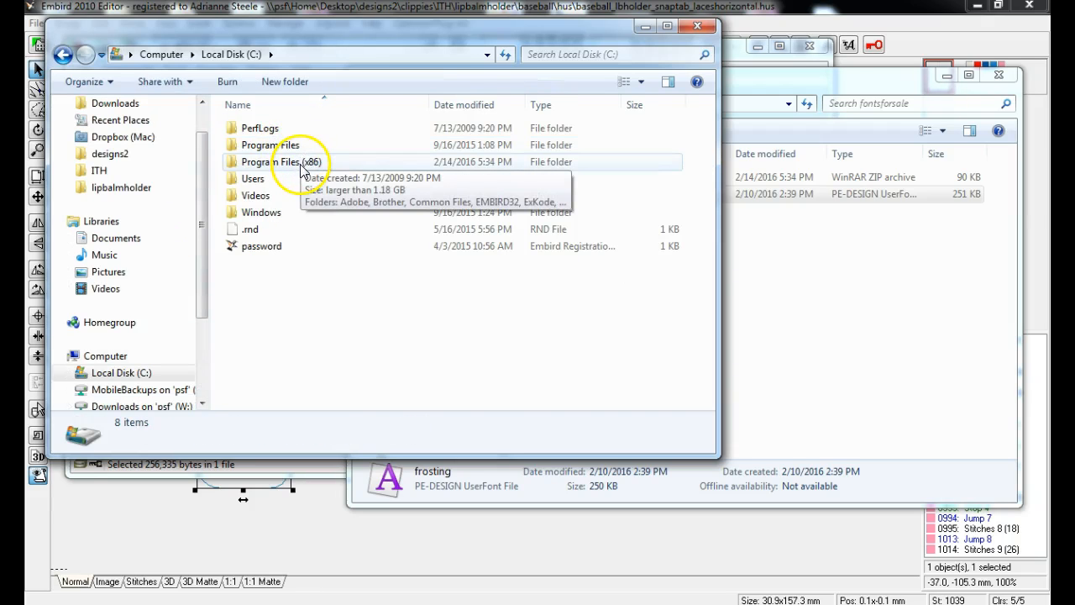
Step: Browse to Program Files (x86)\Brother\PE-DESIGN NEXT\MyFont and select the disney font
double_click(269, 162)
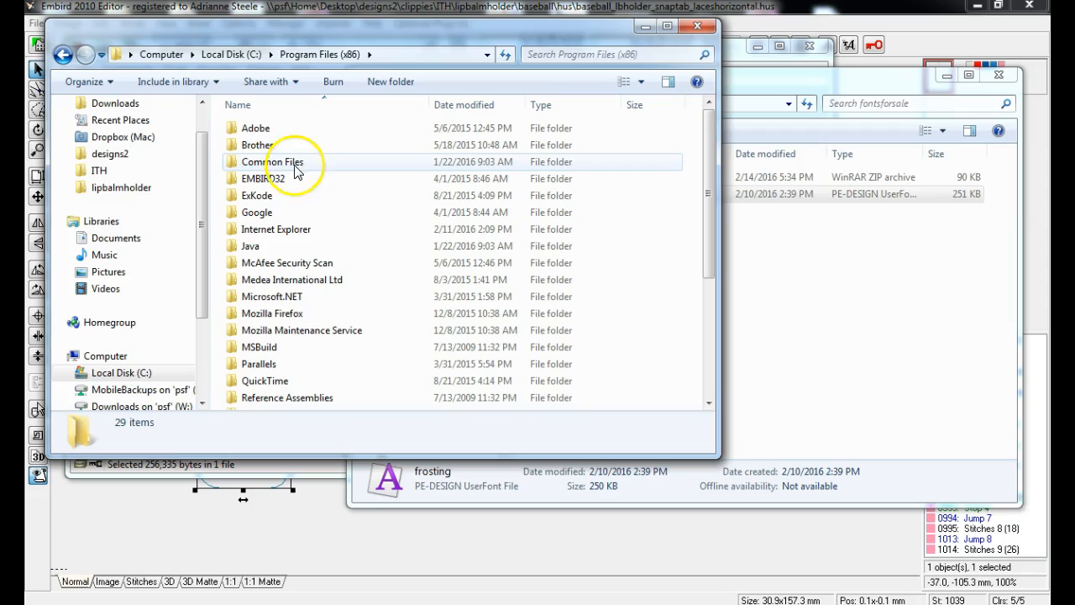
double_click(257, 145)
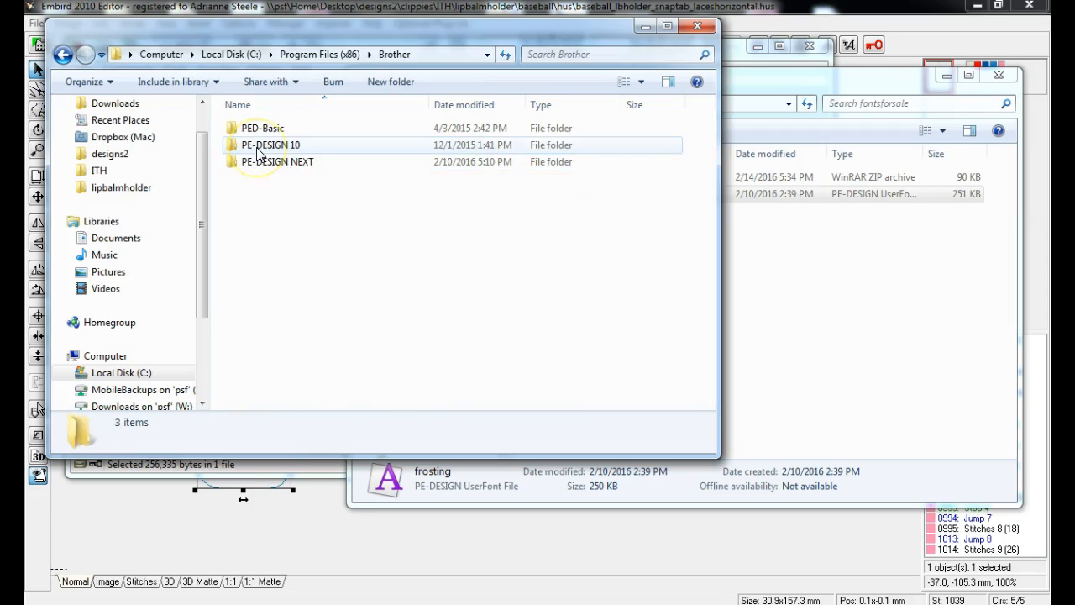
double_click(277, 162)
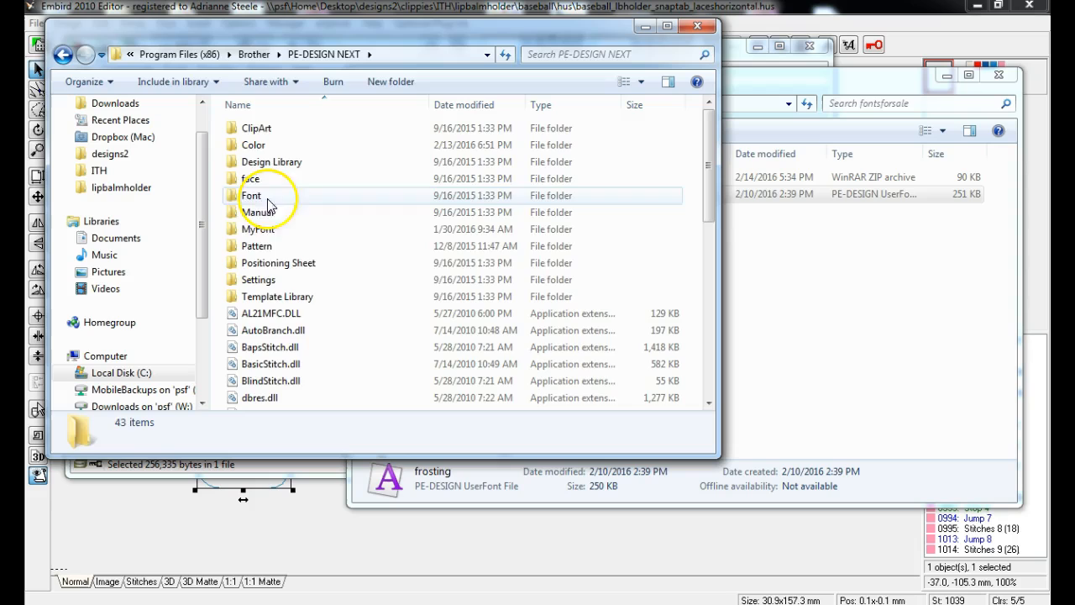
double_click(260, 211)
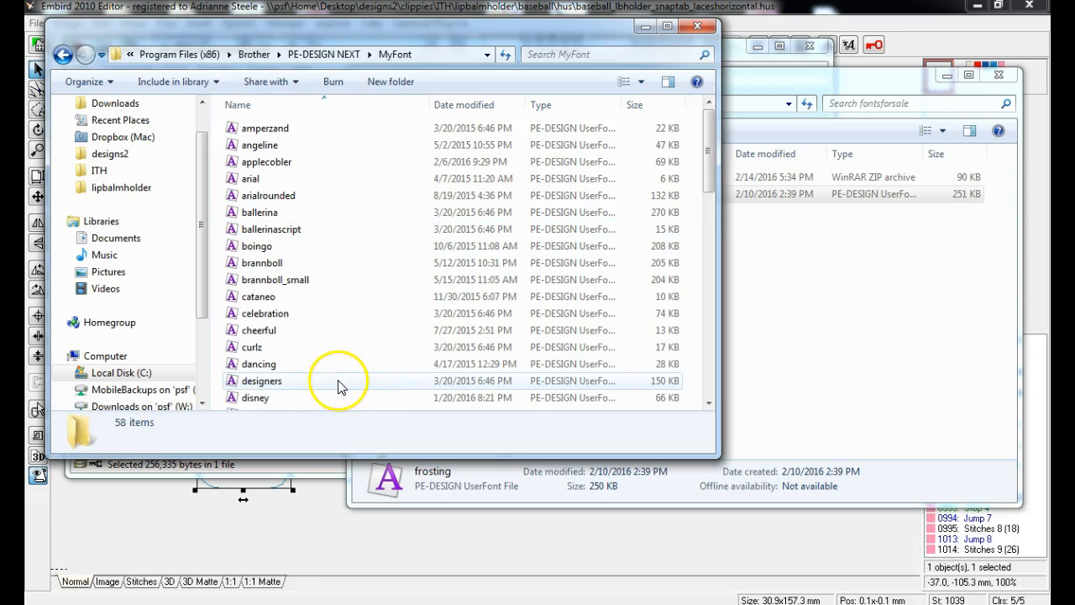
mouse_move(343, 436)
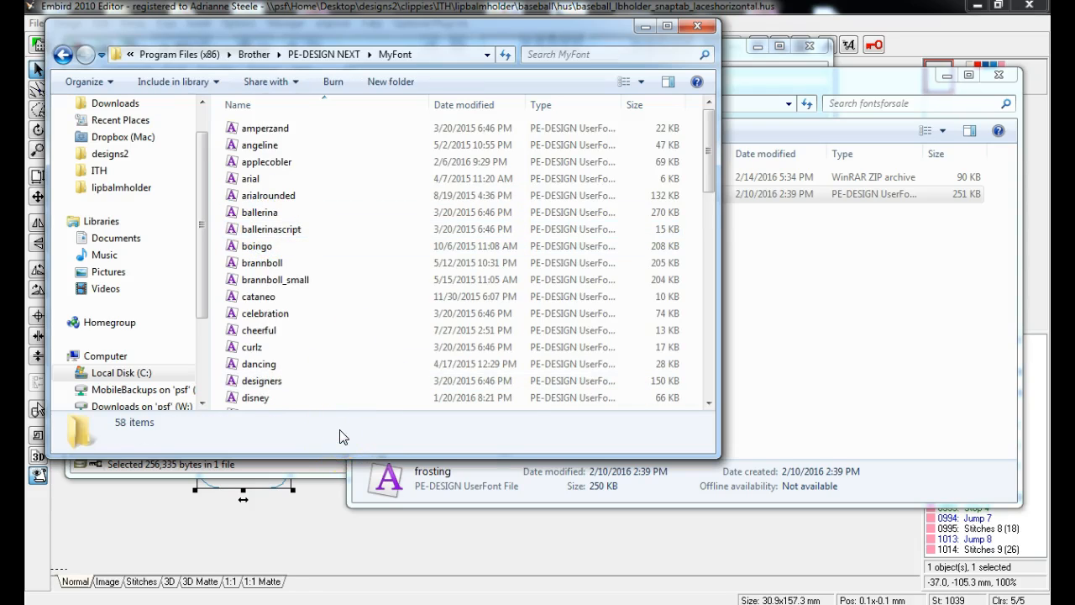
click(269, 398)
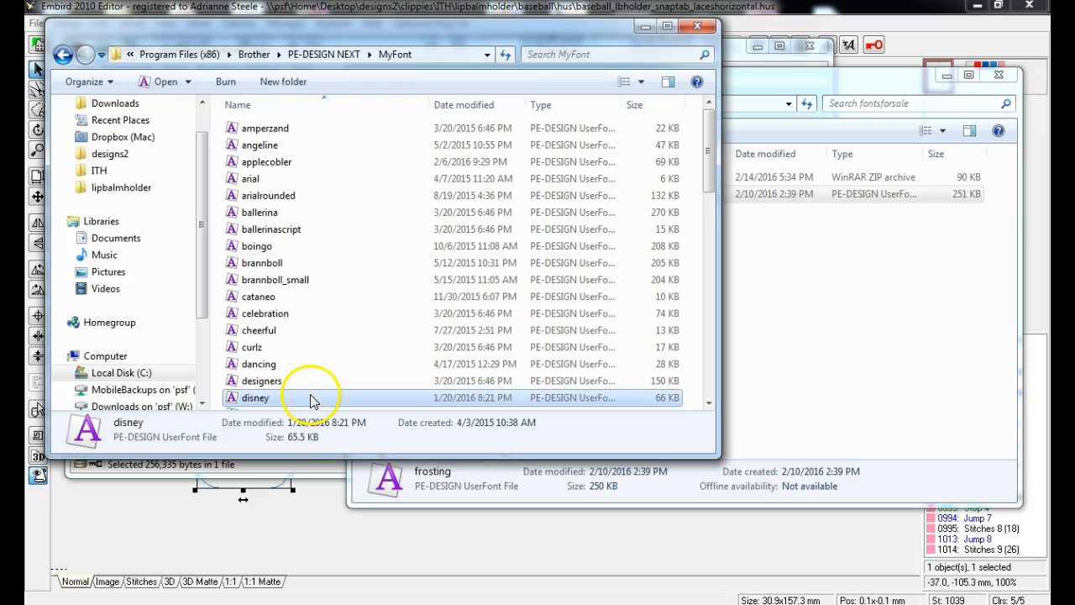
right_click(255, 397)
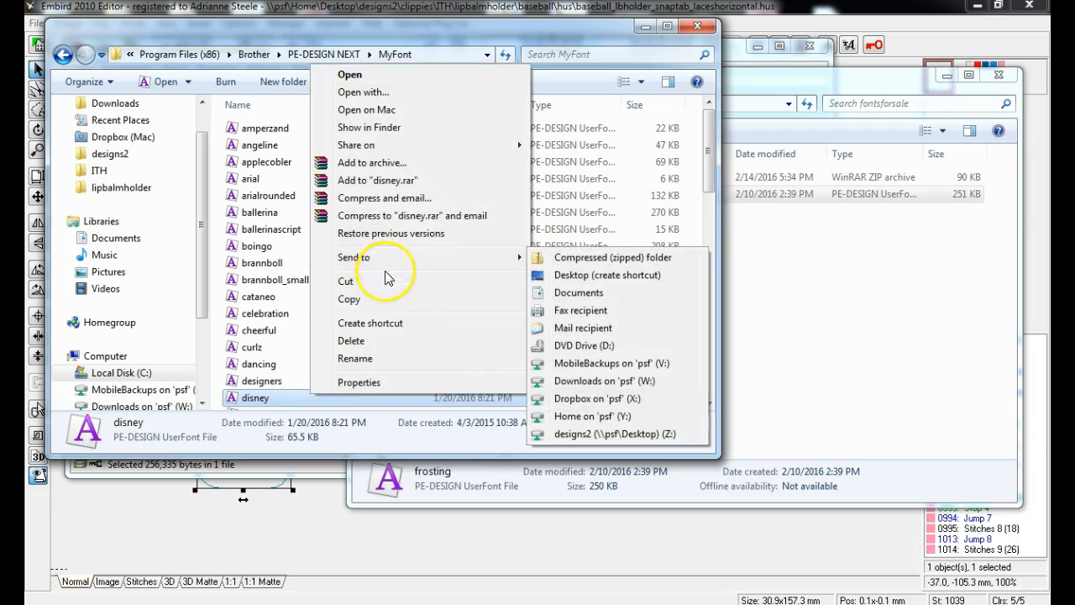
mouse_move(358, 382)
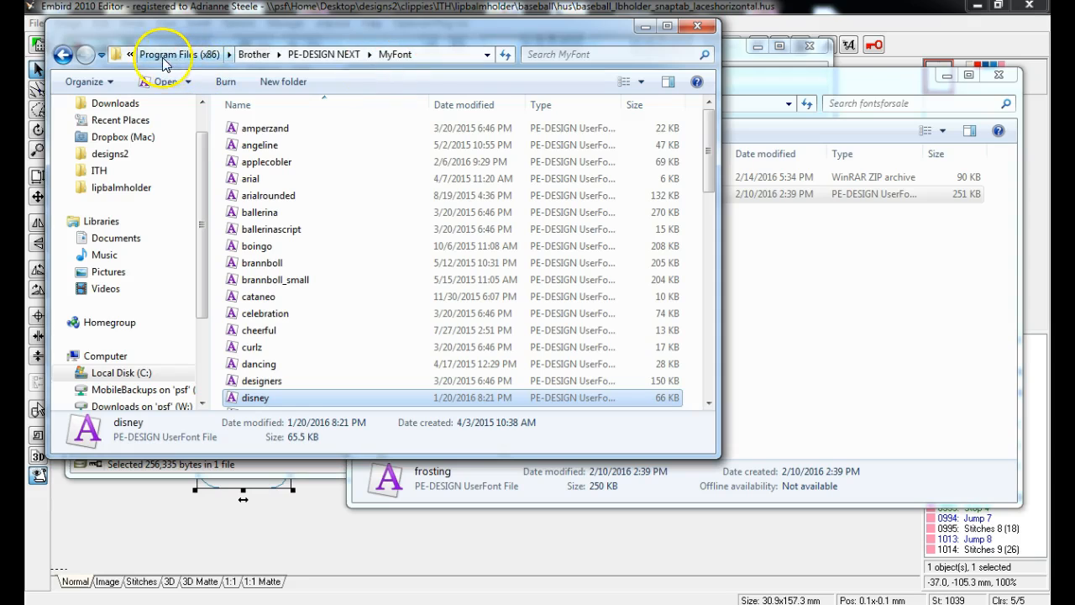
mouse_move(326, 61)
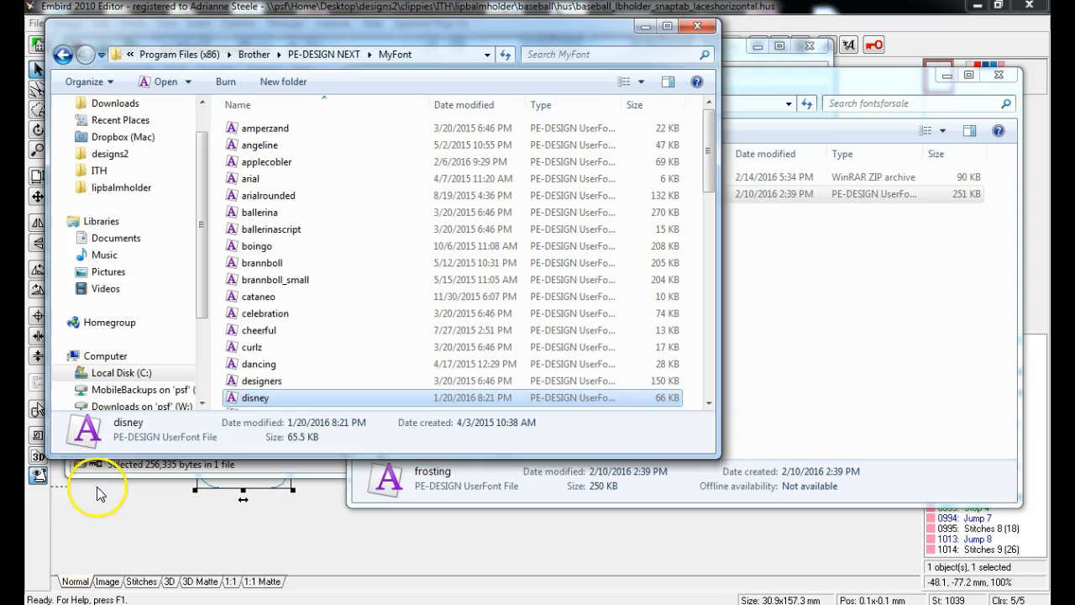
mouse_move(95, 528)
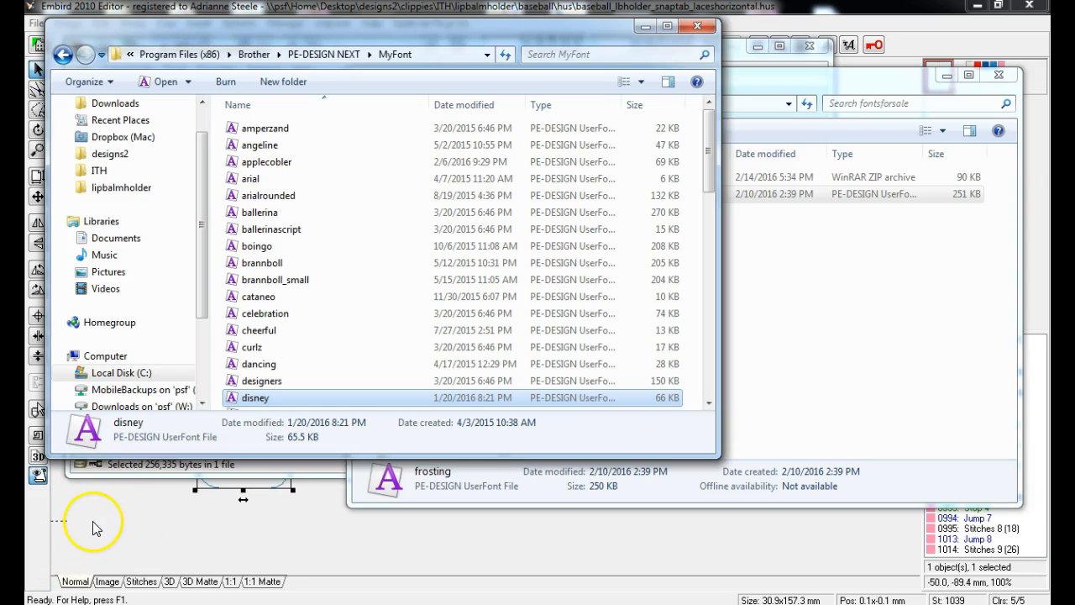